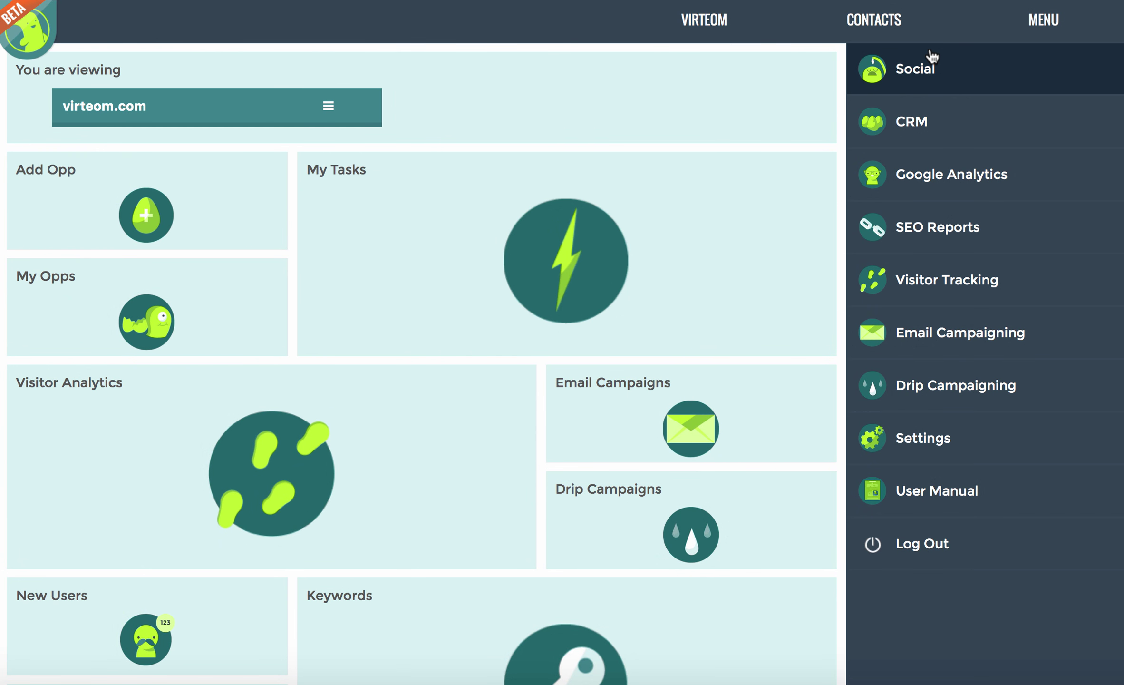
# Step: Navigate from the dashboard through Settings to the CRM settings page
pyautogui.click(922, 437)
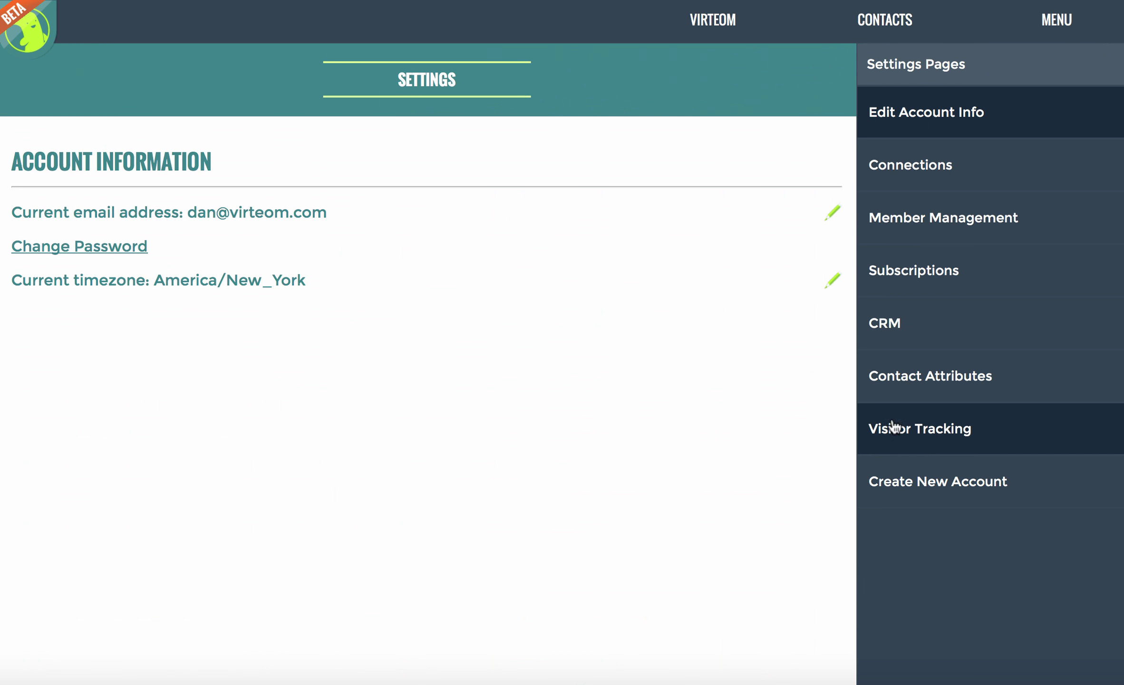
pyautogui.moveTo(883, 323)
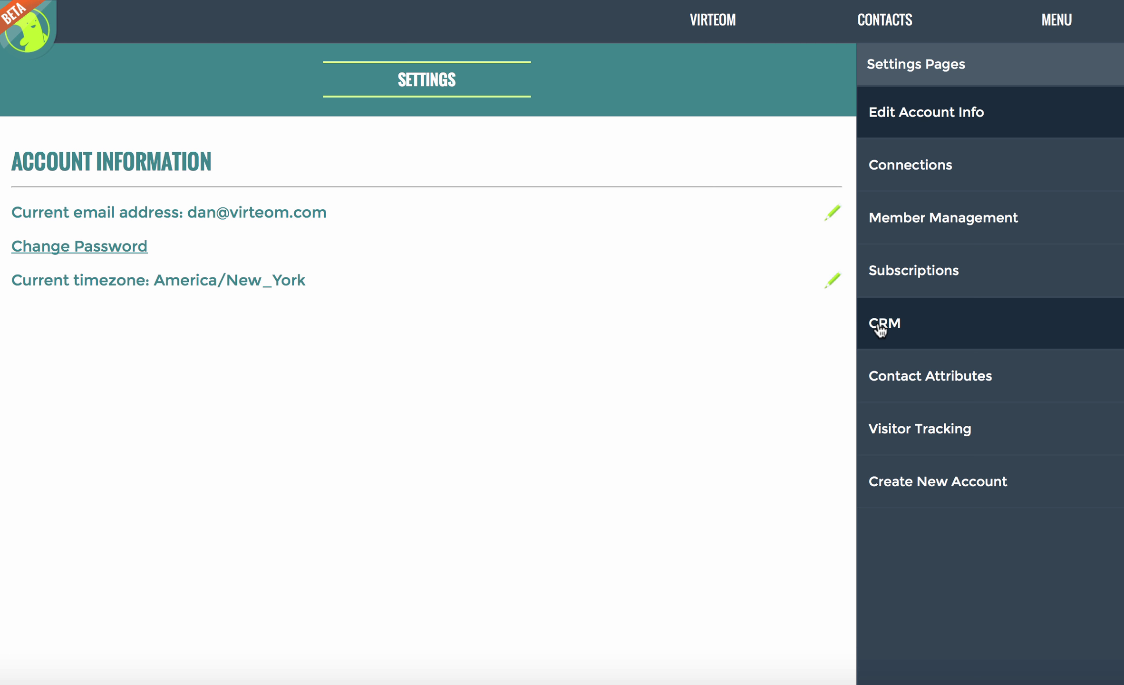
pyautogui.click(884, 323)
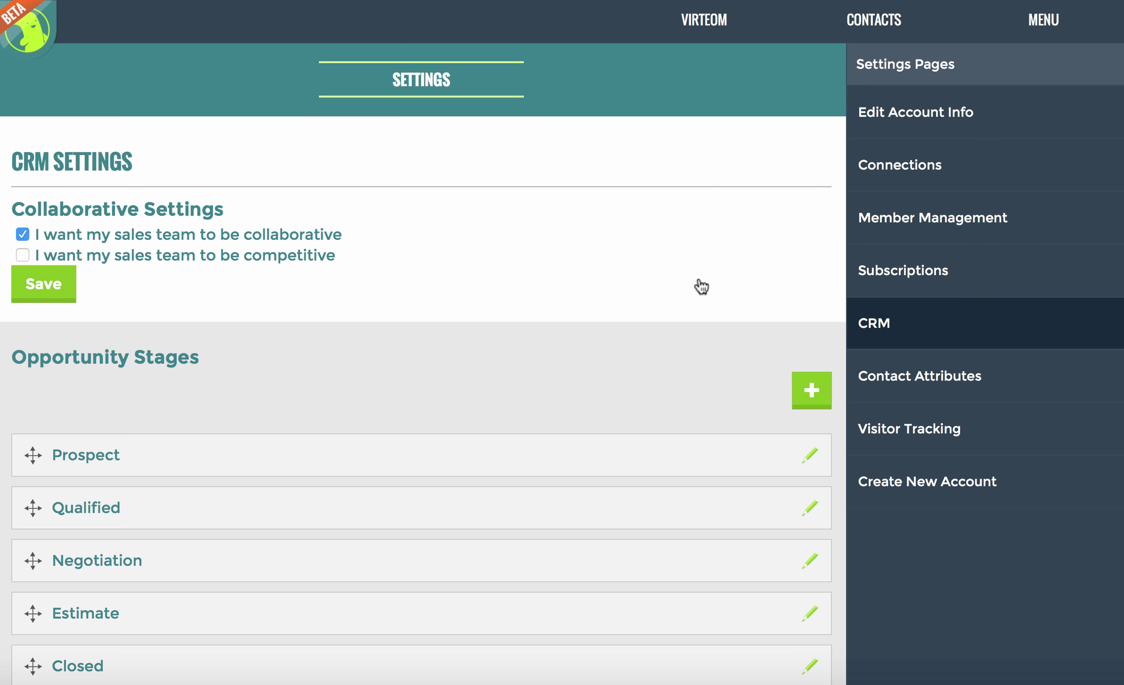
pyautogui.moveTo(101, 237)
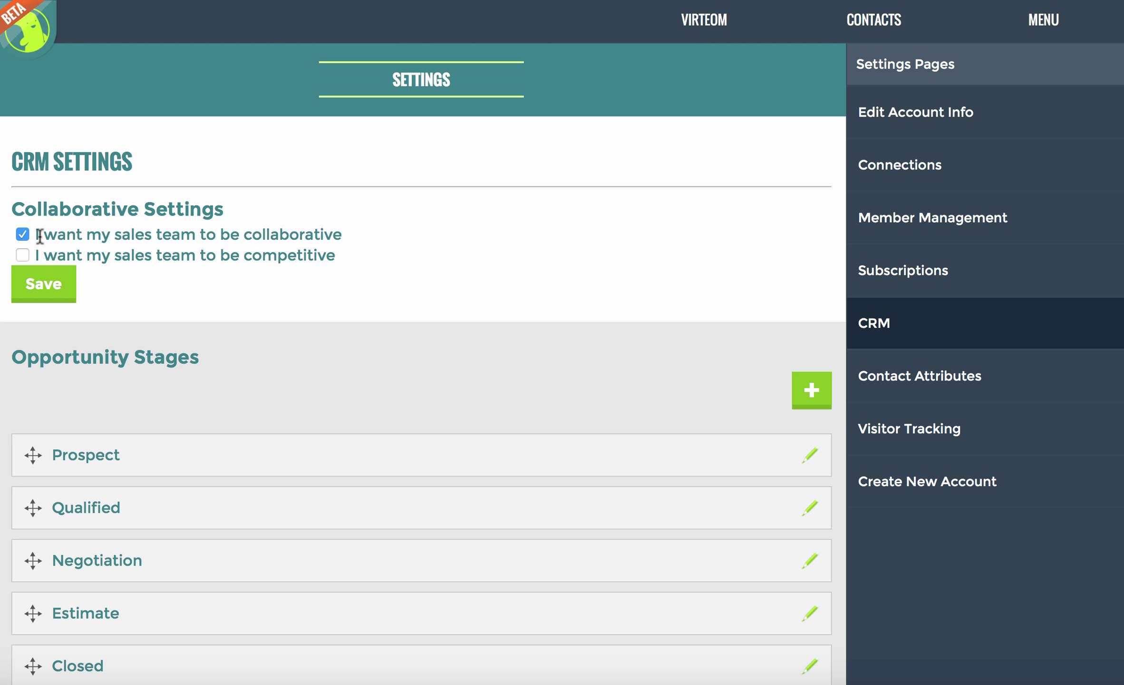
pyautogui.moveTo(319, 238)
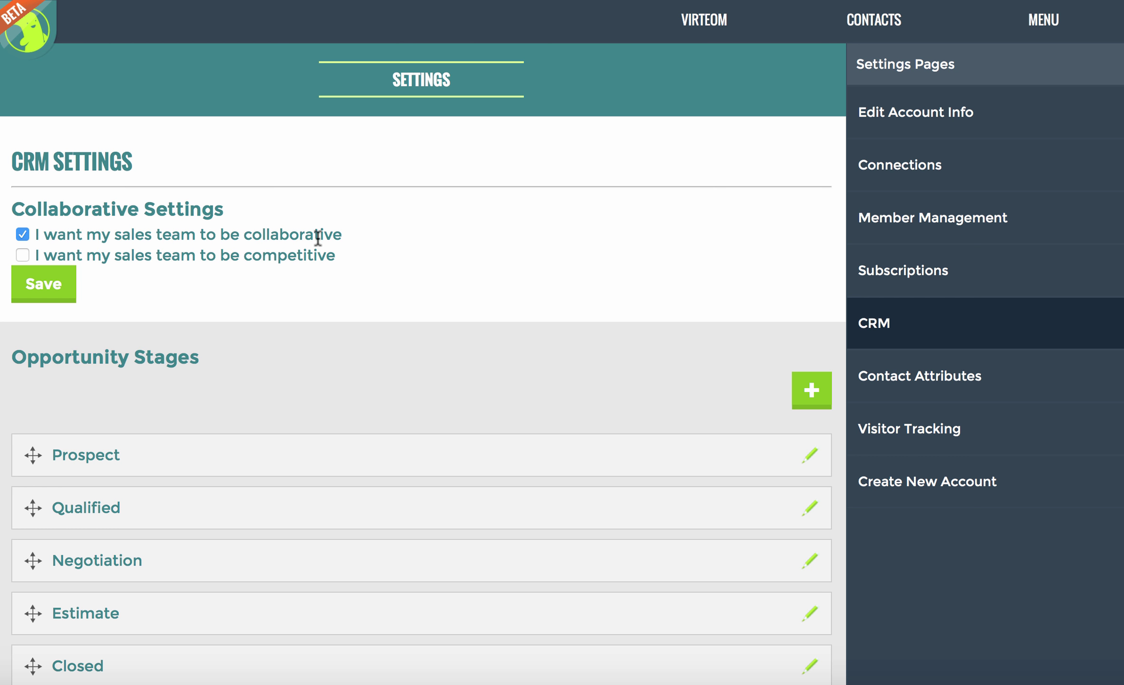
pyautogui.moveTo(293, 272)
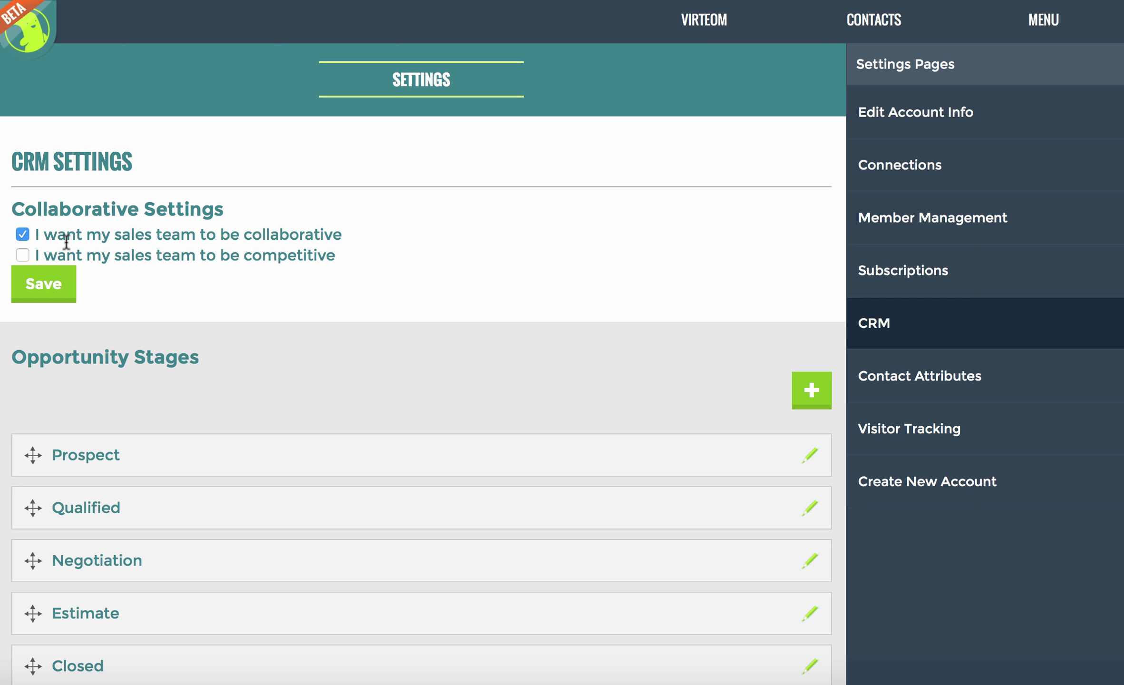
pyautogui.click(23, 255)
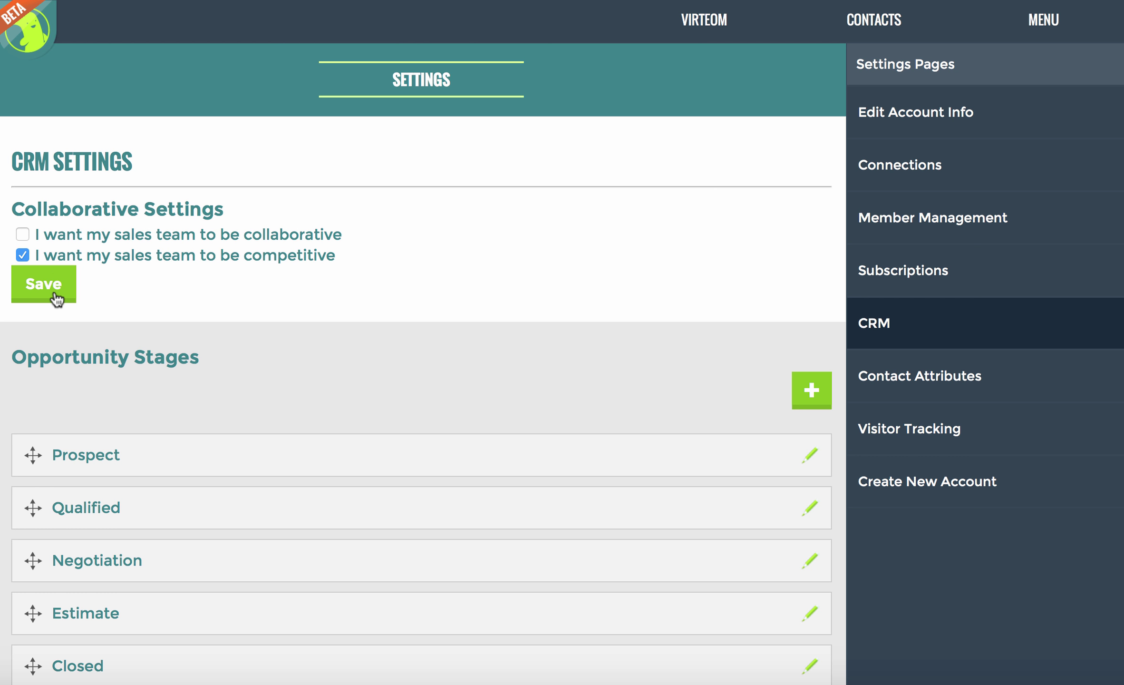
pyautogui.moveTo(36, 231)
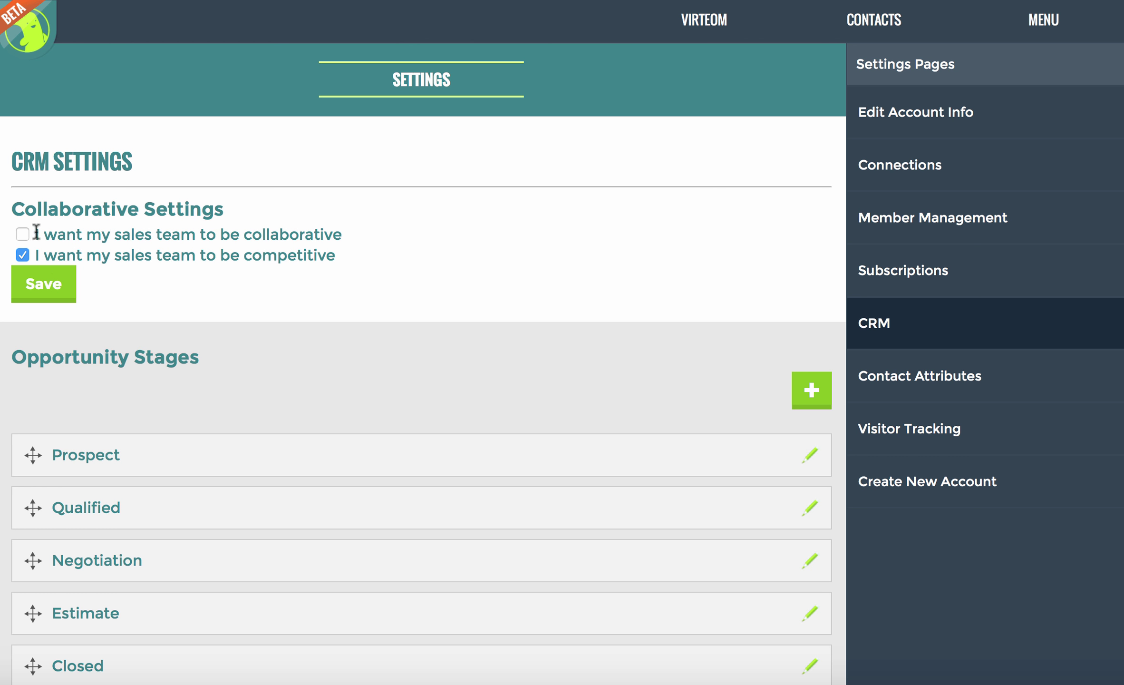
pyautogui.click(24, 234)
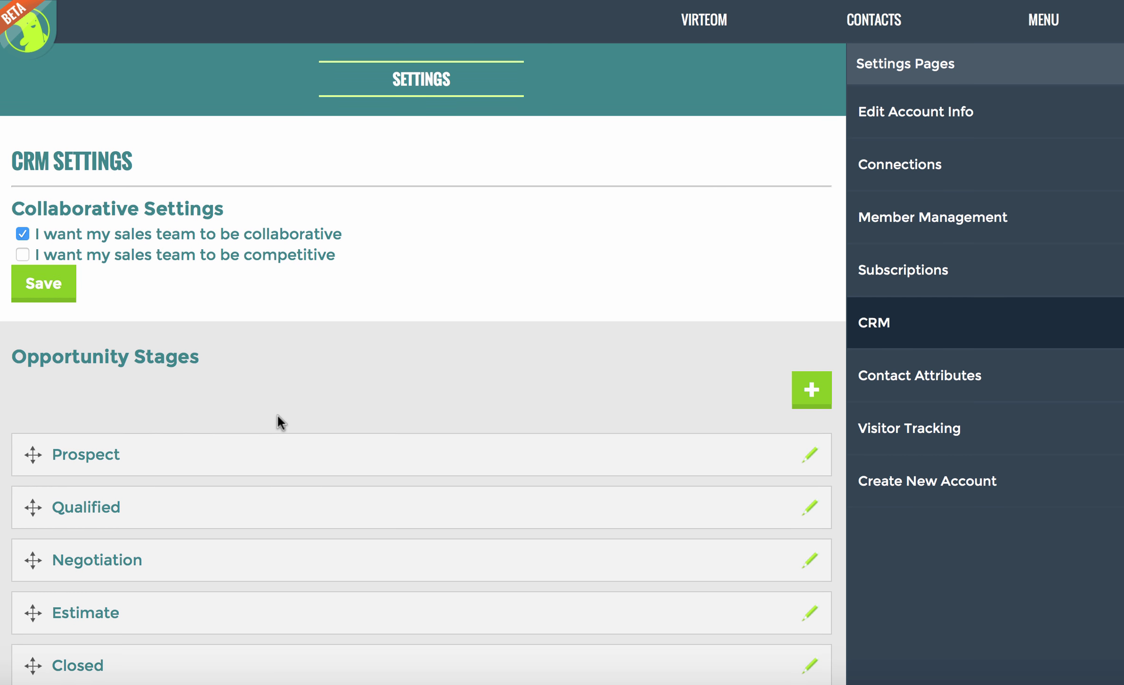
pyautogui.scroll(-3)
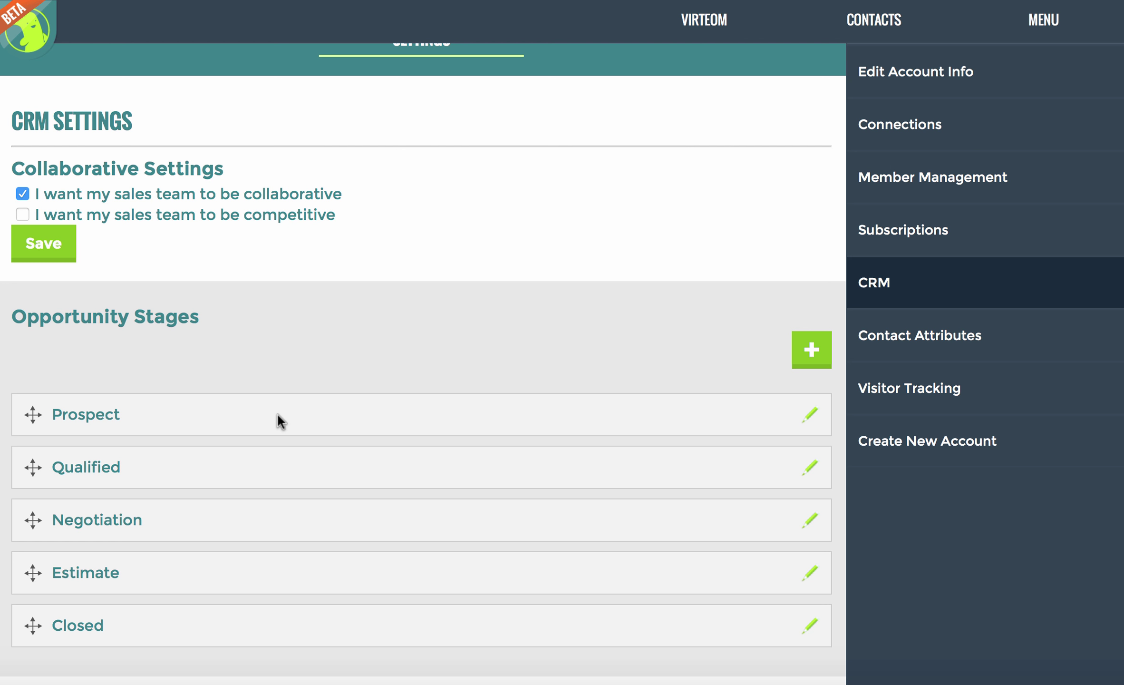
pyautogui.moveTo(69, 430)
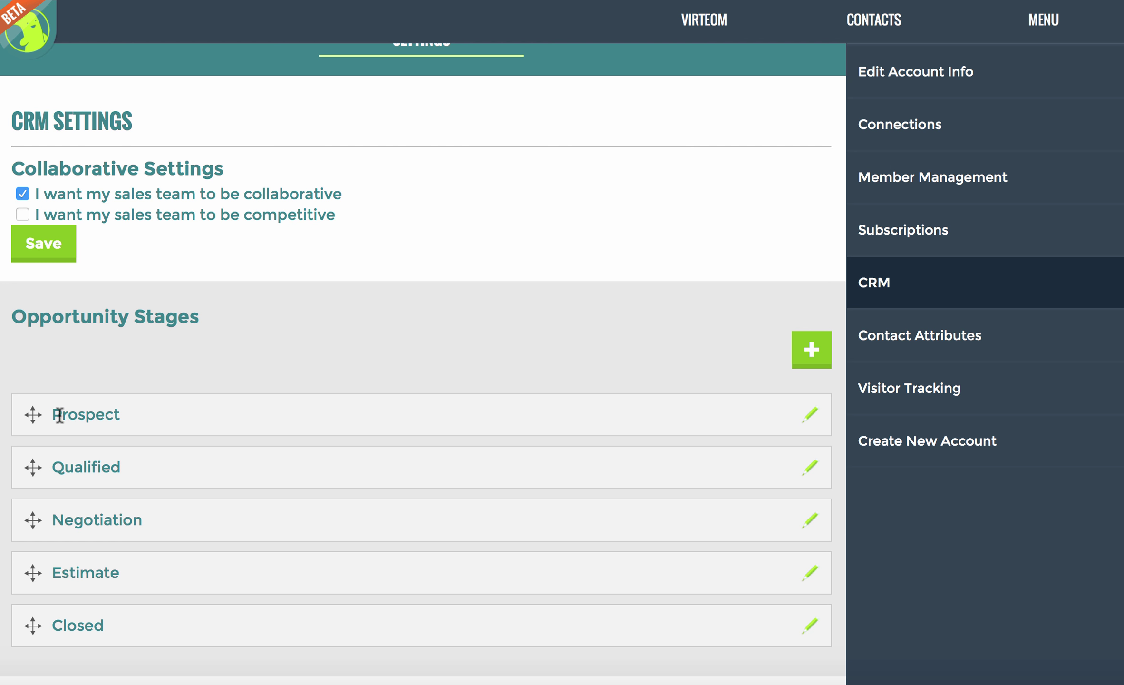
pyautogui.moveTo(116, 468)
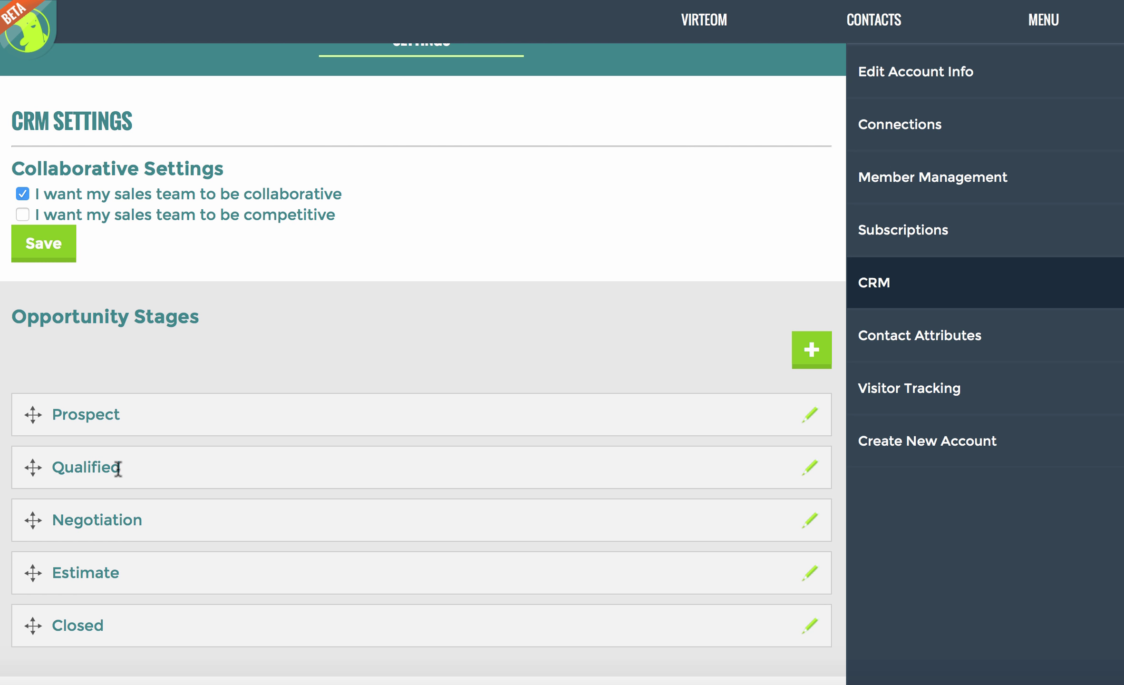
pyautogui.moveTo(149, 532)
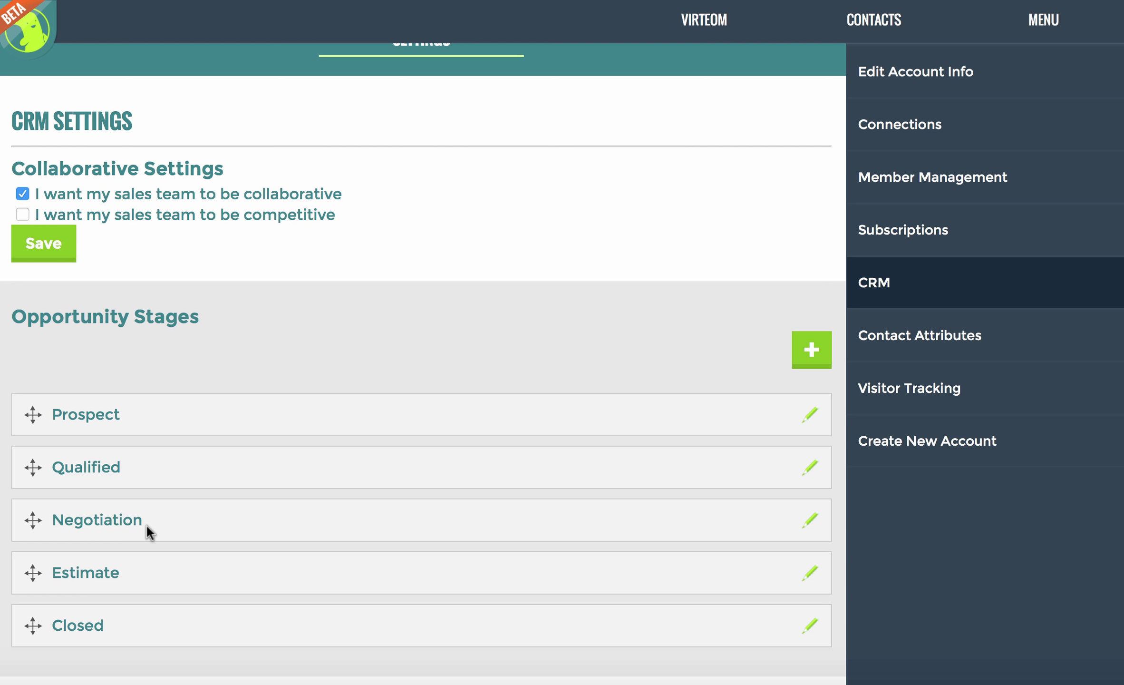
pyautogui.moveTo(77, 623)
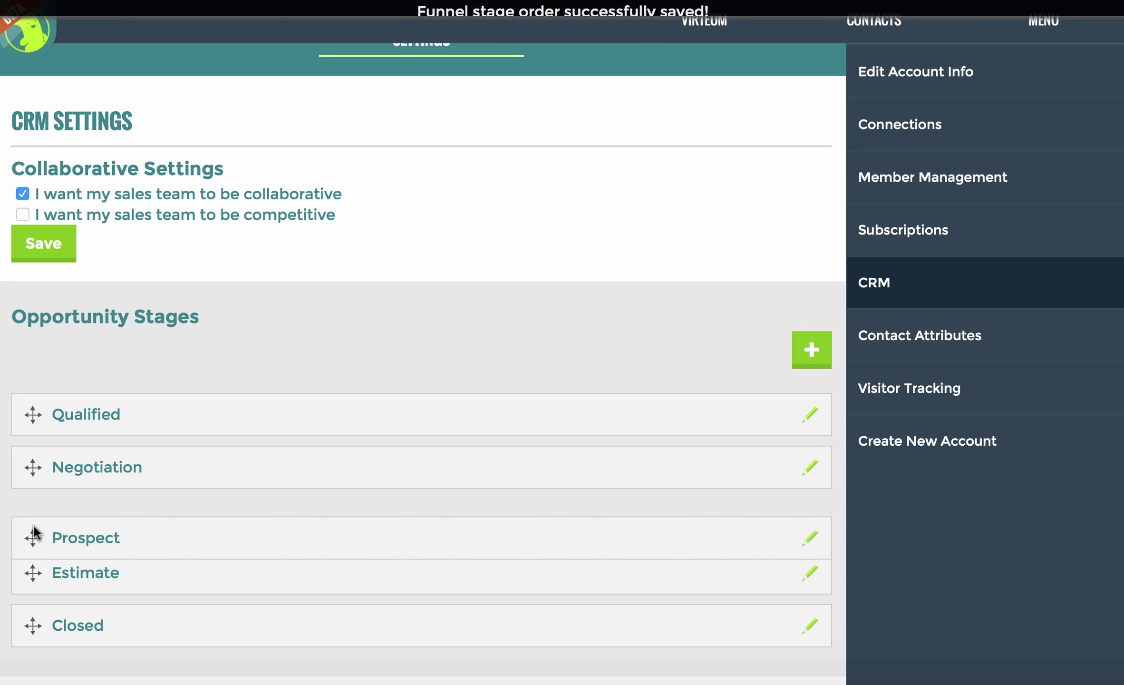
pyautogui.moveTo(35, 537); pyautogui.dragTo(34, 414)
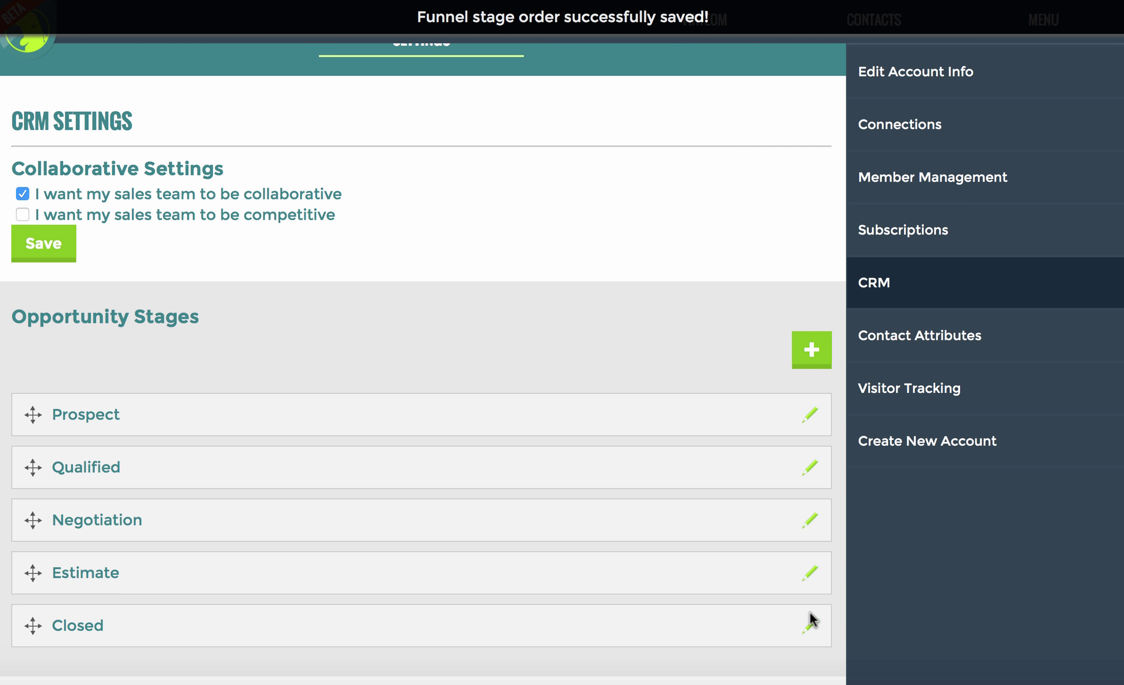
# Step: Start trashing the Closed stage but cancel at the confirmation, keeping all five stages
pyautogui.click(810, 618)
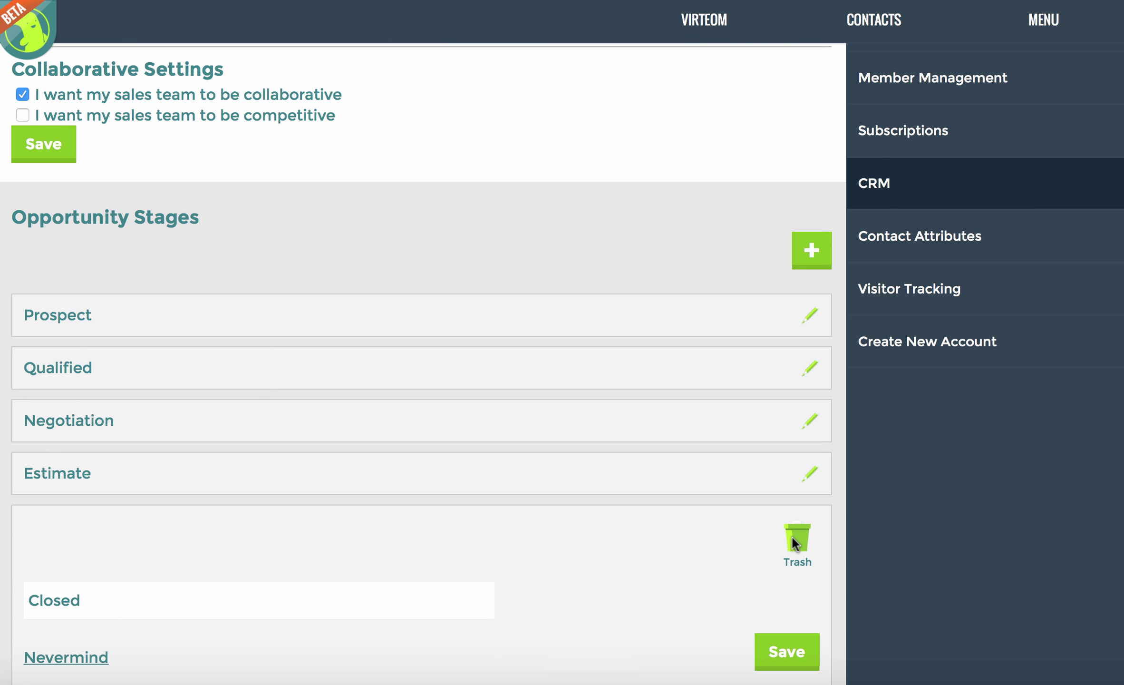
pyautogui.moveTo(798, 543)
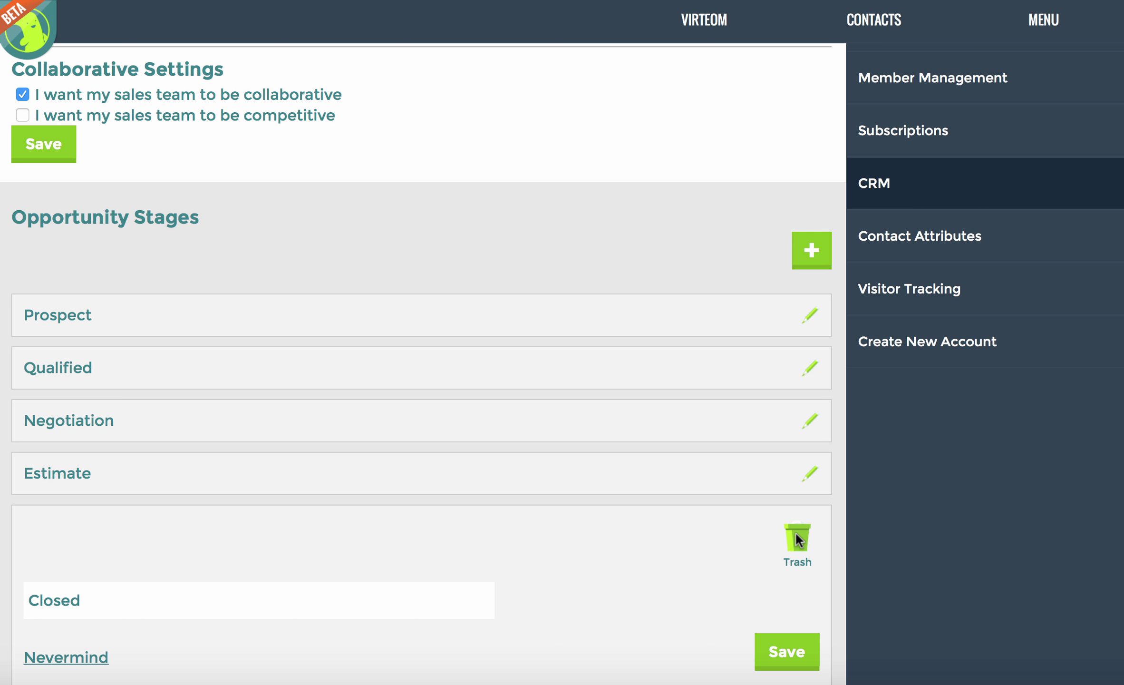
pyautogui.click(797, 534)
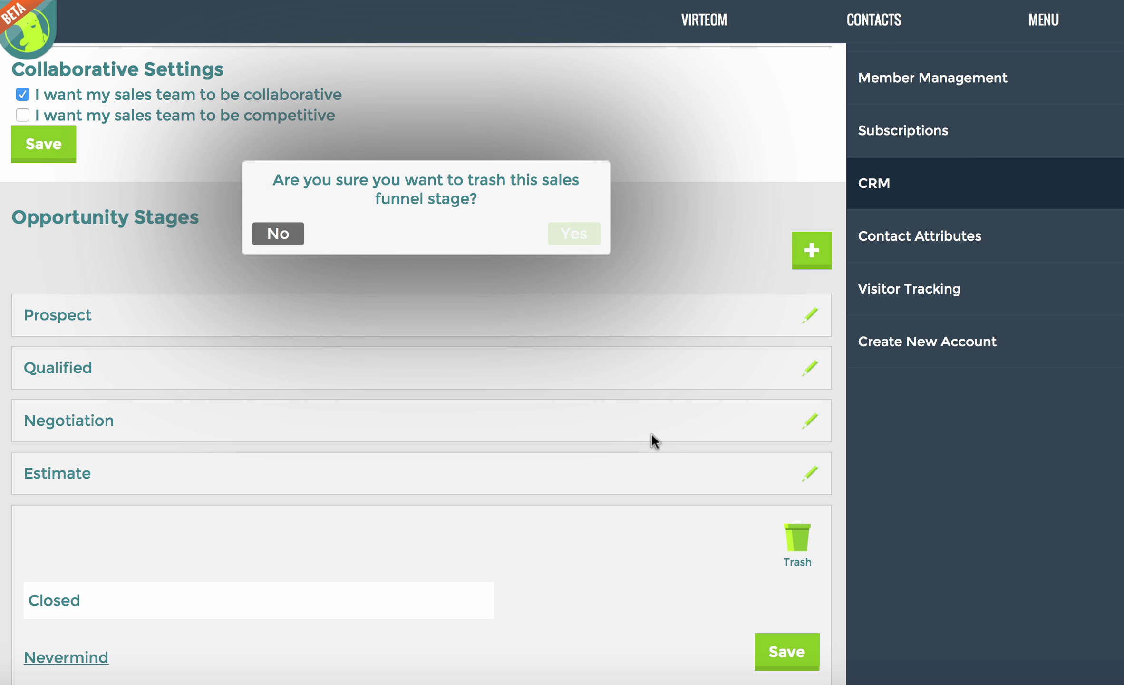
pyautogui.click(277, 234)
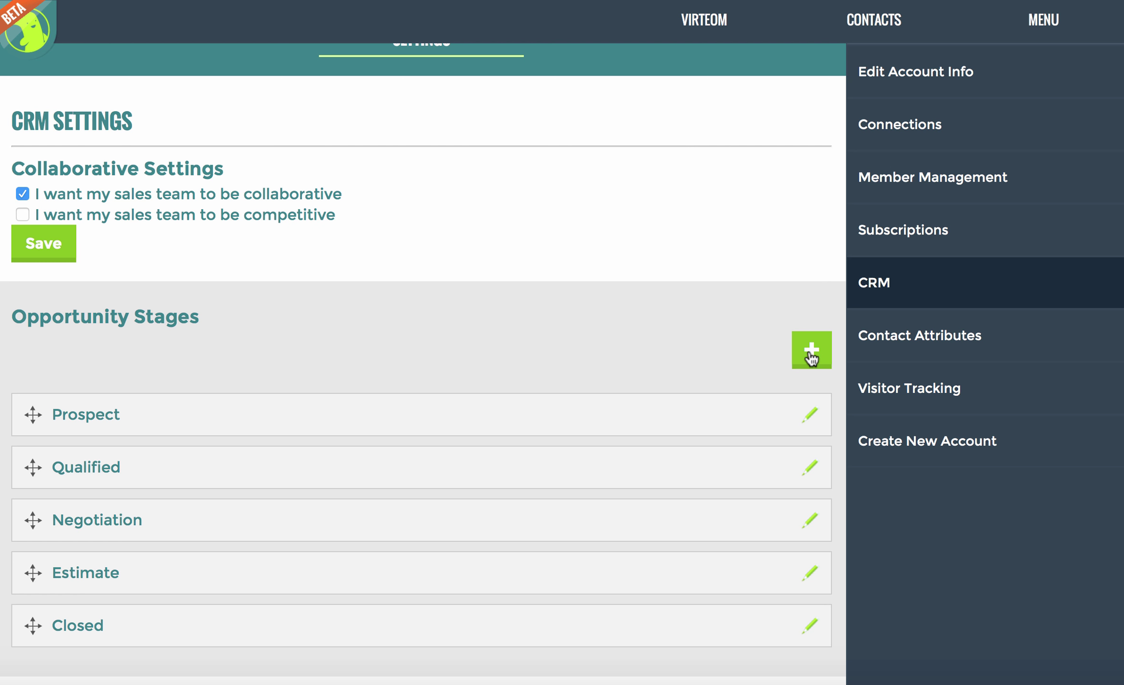
# Step: Add a 'Won' opportunity stage, move it above Closed, then go to the CRM tasks page
pyautogui.click(811, 351)
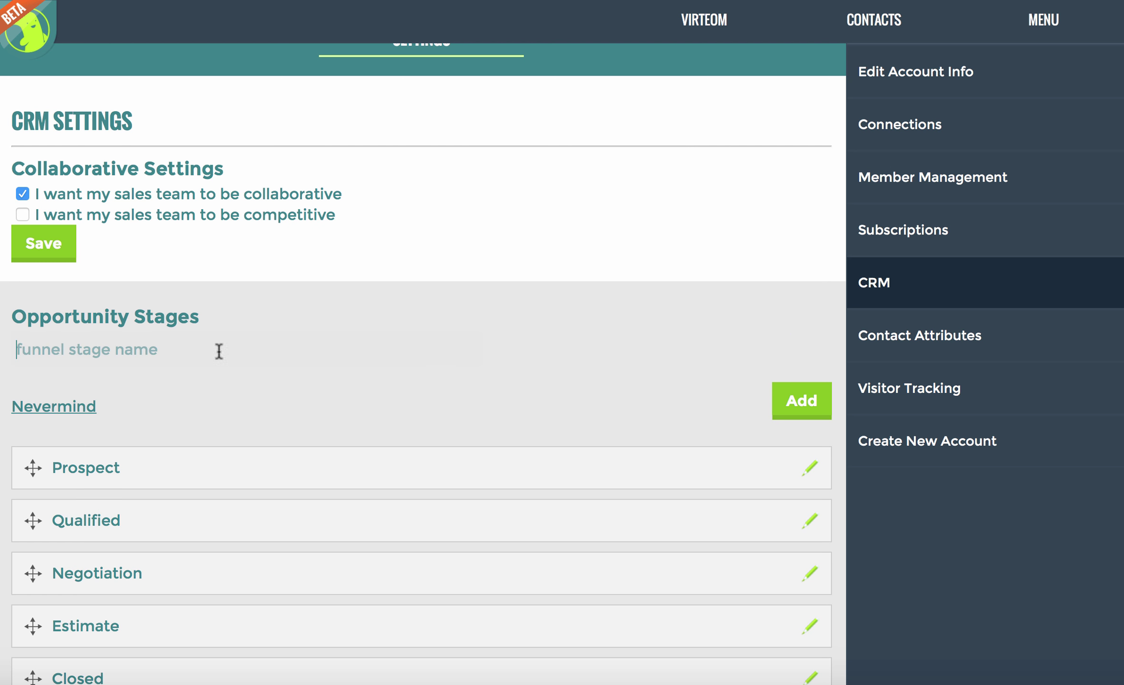
pyautogui.moveTo(233, 352)
pyautogui.write('Won')
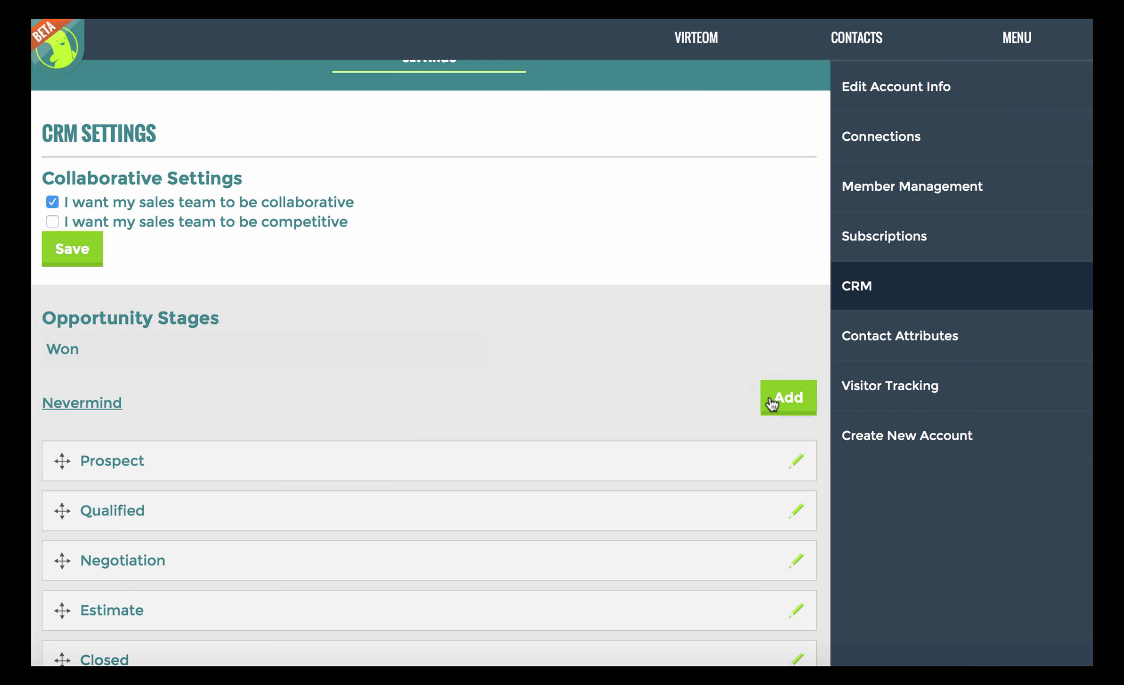
pyautogui.click(787, 396)
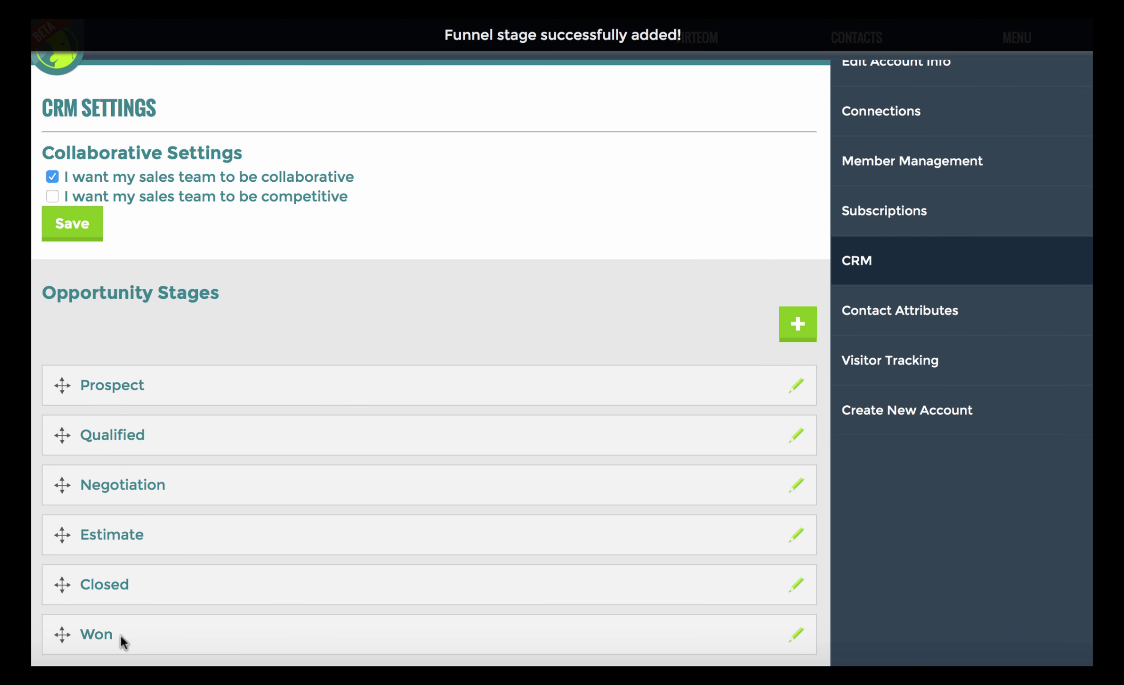
pyautogui.moveTo(95, 633); pyautogui.dragTo(95, 574)
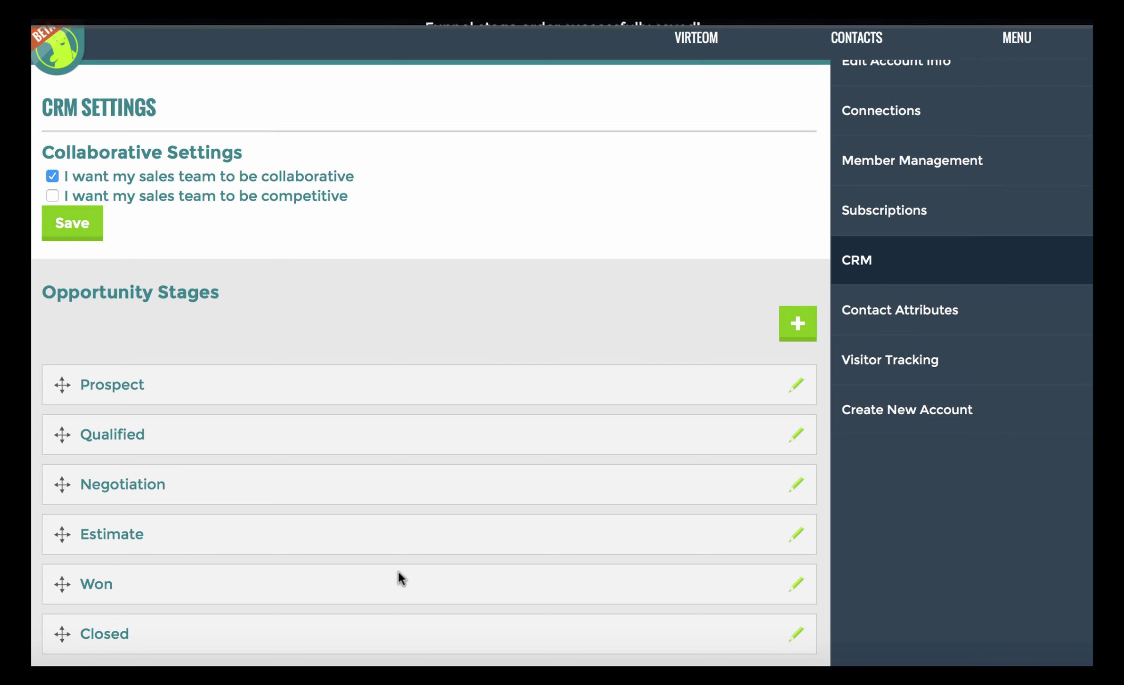
pyautogui.click(694, 37)
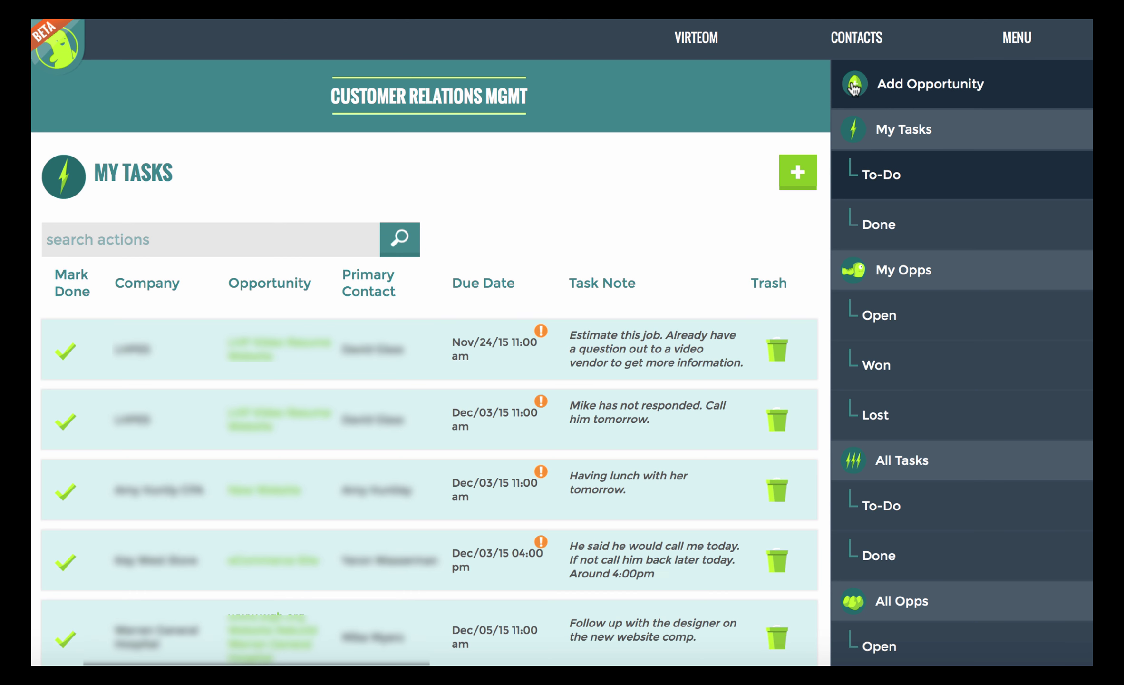
# Step: Start a new opportunity to check the stage list shows Won before Closed
pyautogui.click(930, 83)
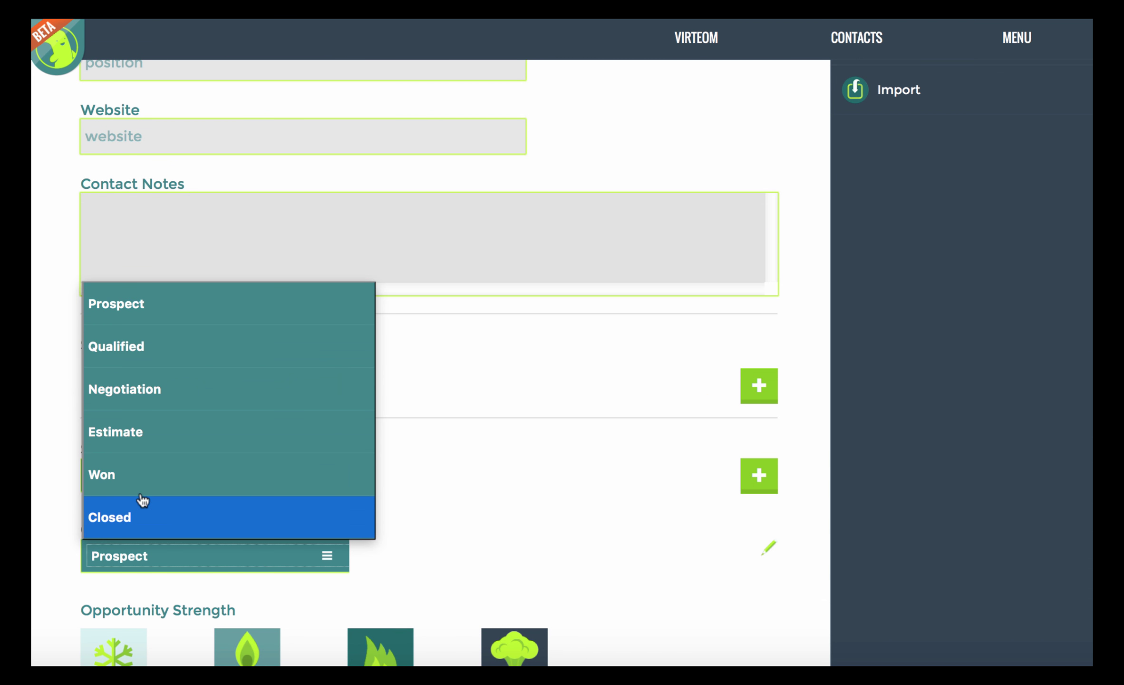
pyautogui.moveTo(115, 479)
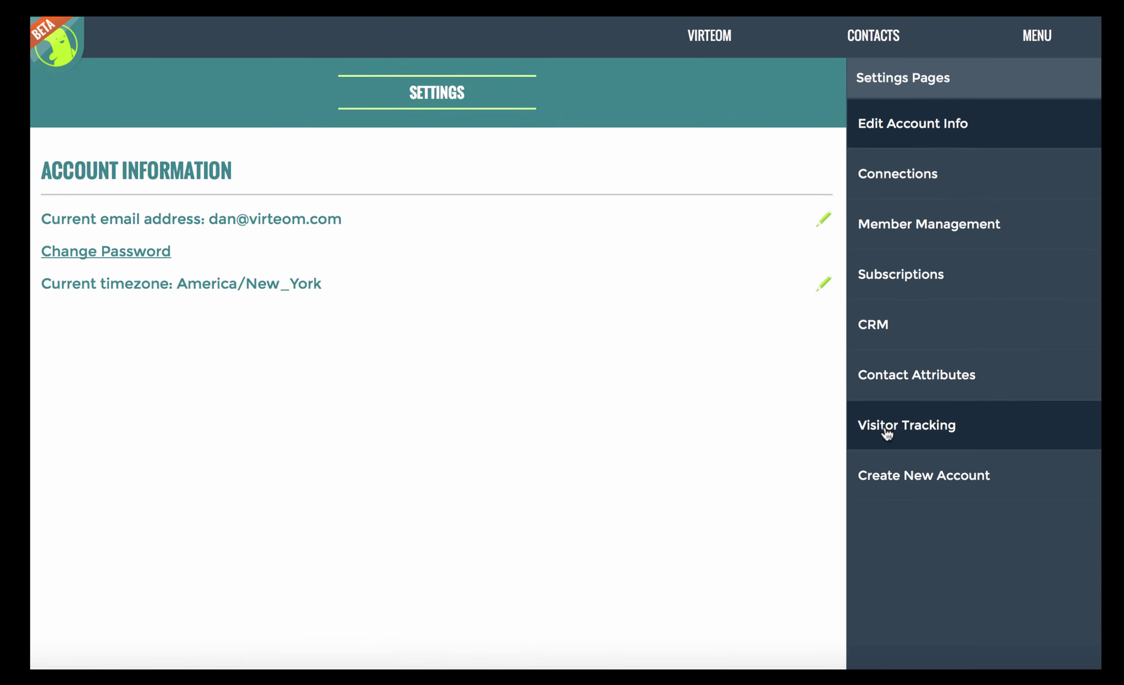
# Step: Add a new opportunity source, first named 'Google' then replaced with 'Search Engine'
pyautogui.click(873, 325)
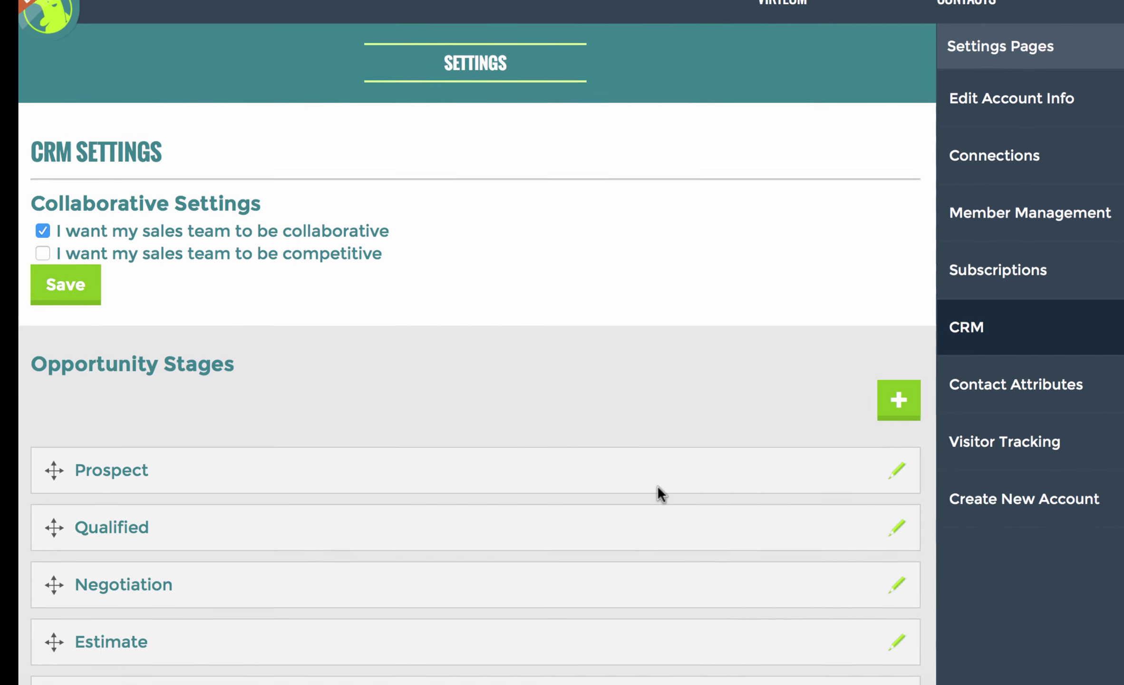
pyautogui.scroll(-3)
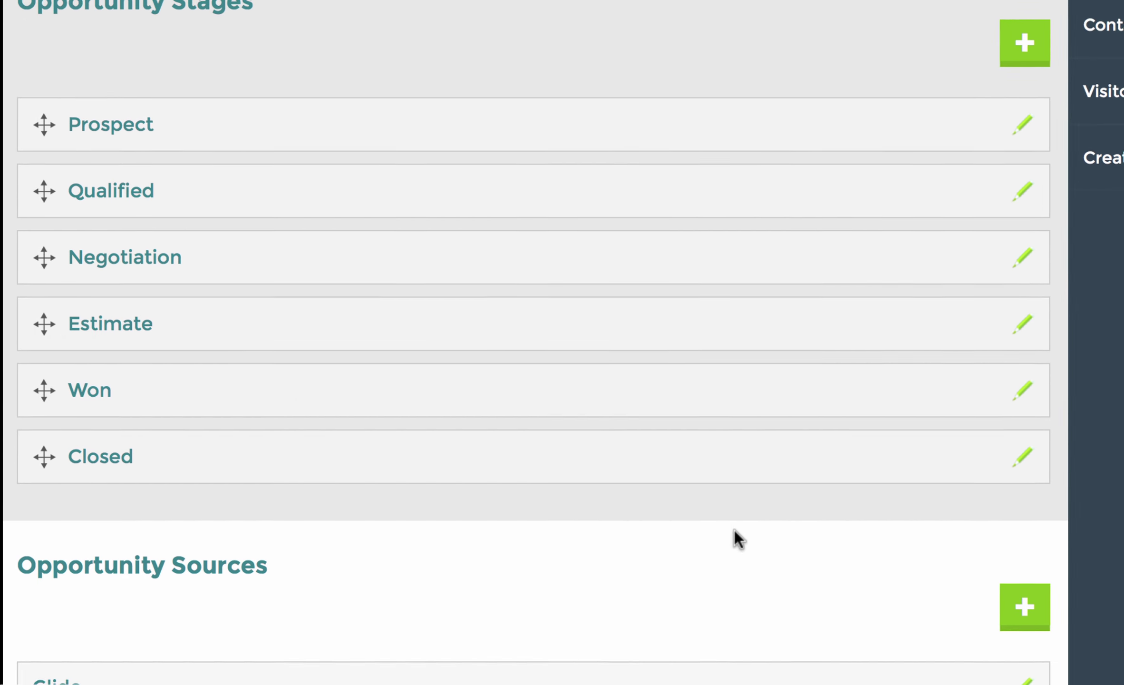
pyautogui.click(1024, 606)
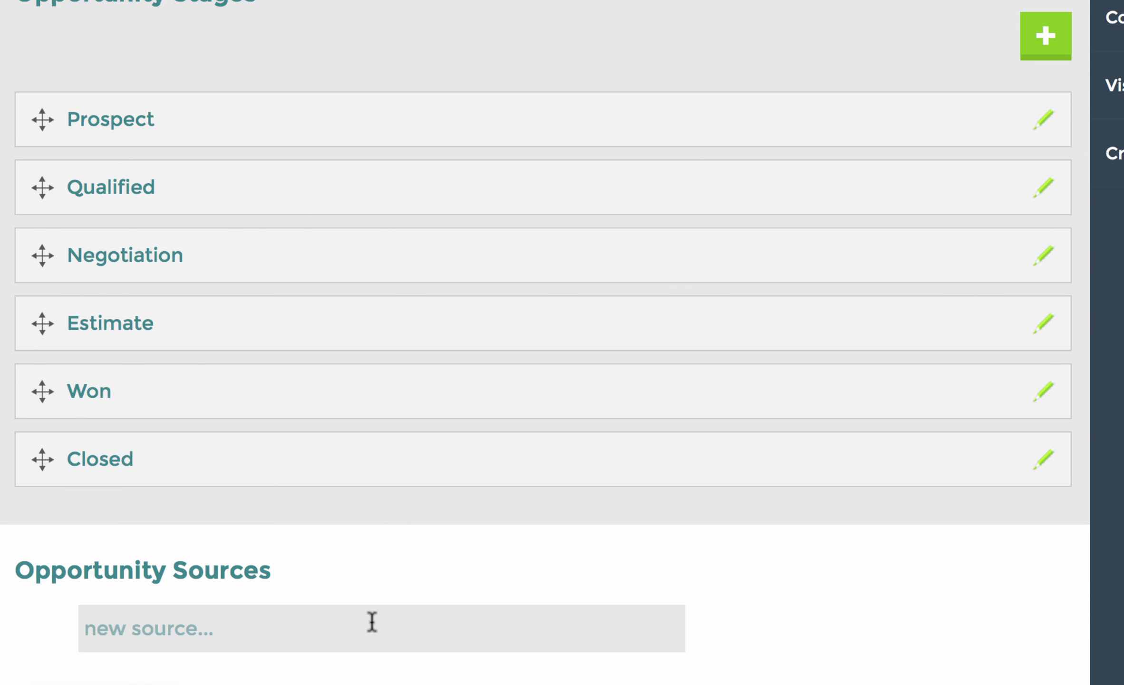
pyautogui.write('Google')
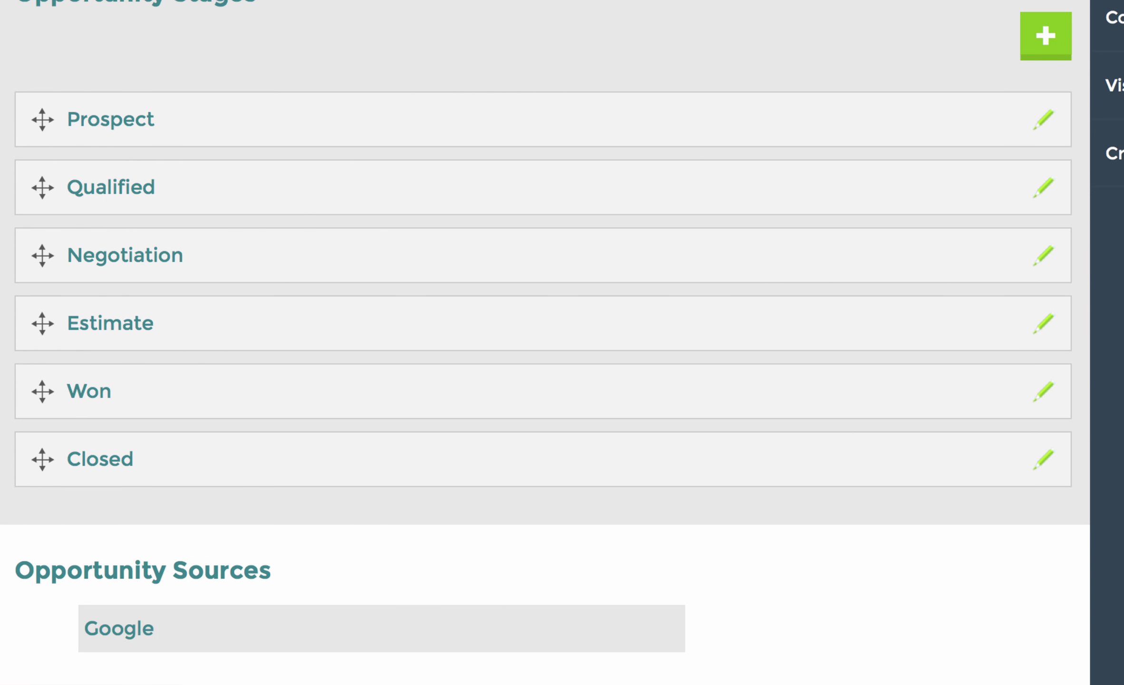
pyautogui.doubleClick(118, 627)
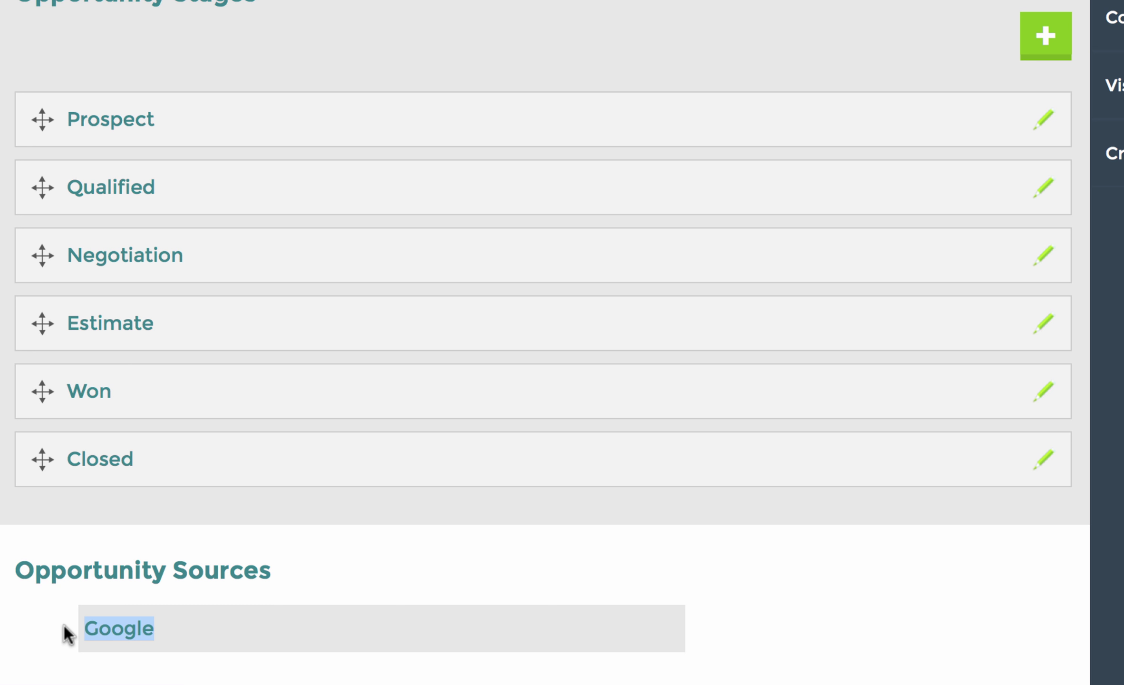
pyautogui.write('Search Engine')
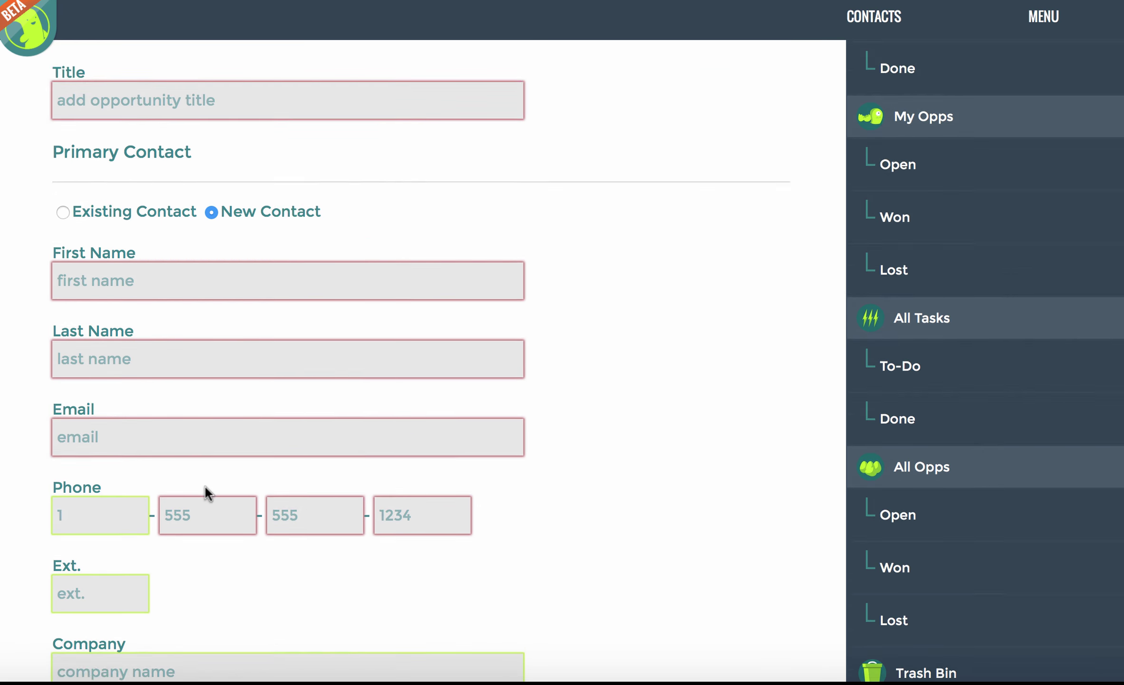
# Step: Set the new opportunity's Source to Search Engine
pyautogui.scroll(-3)
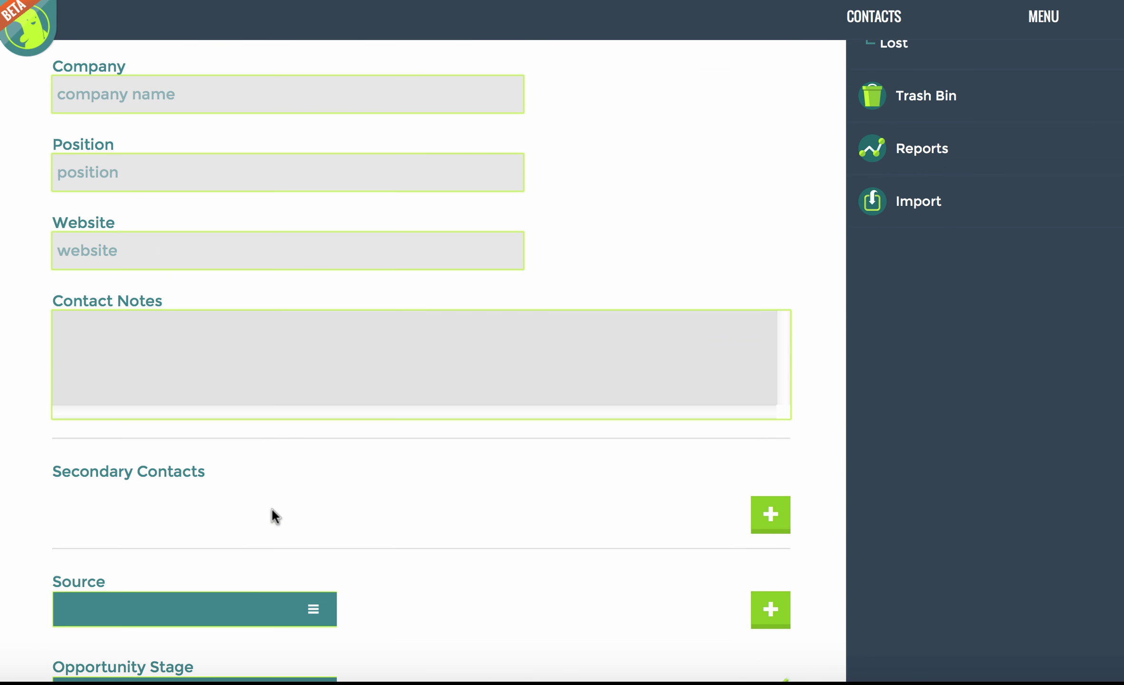
pyautogui.click(194, 608)
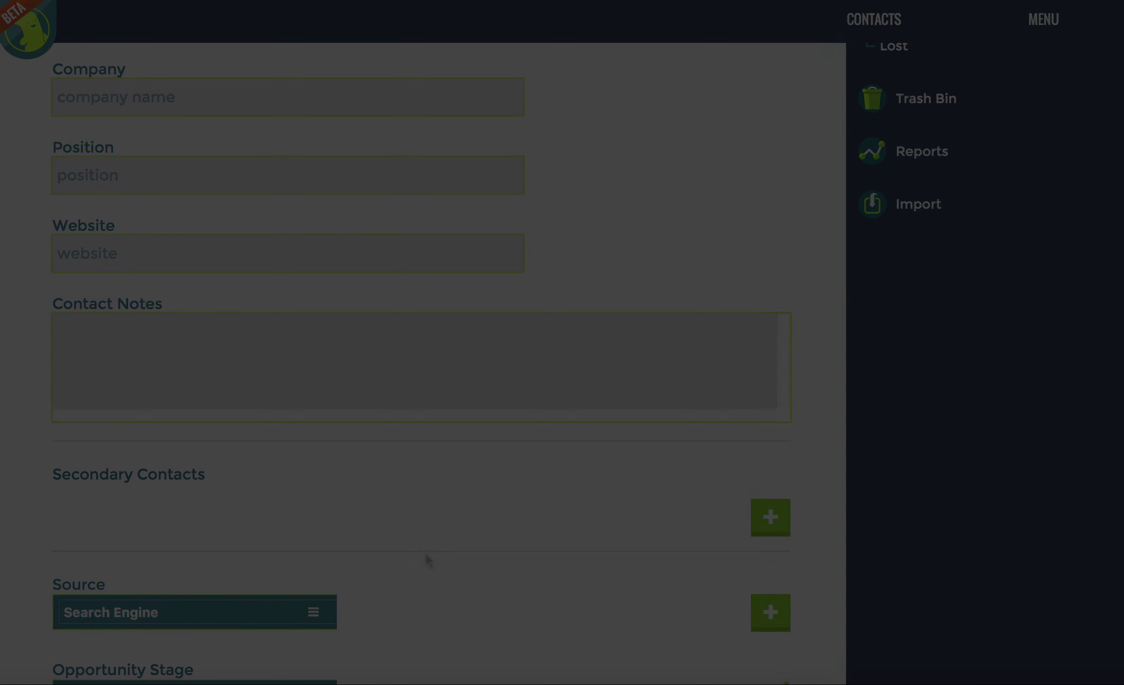